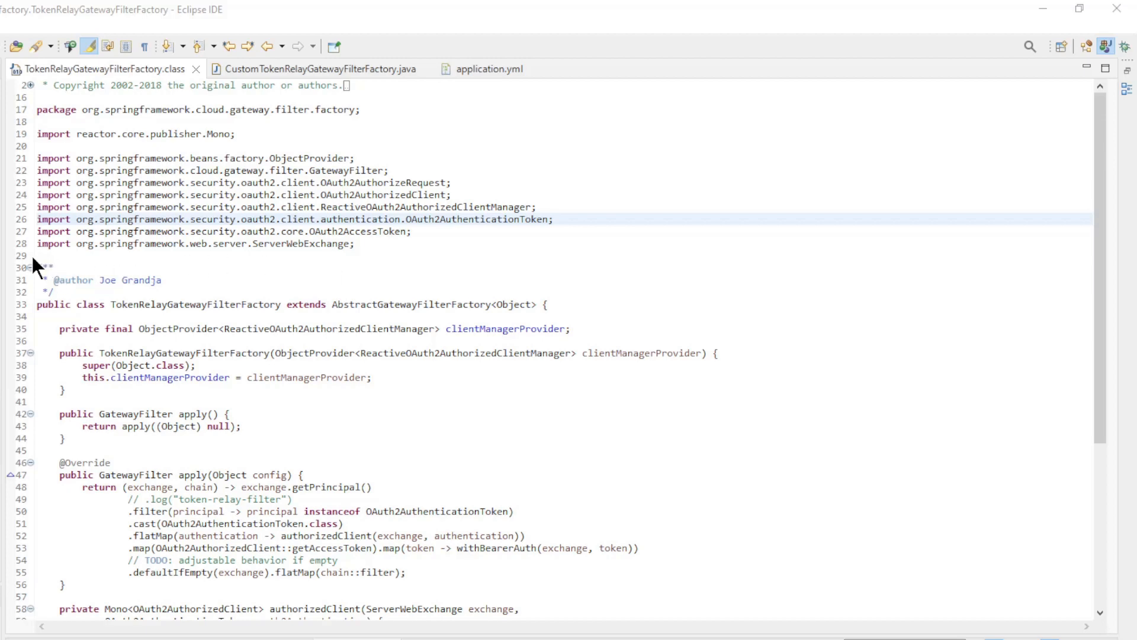
Step: Review TokenRelayGatewayFilterFactory: class header, the OAuth2AuthenticationToken instanceof check and the authorizedClient flatMap call
drag(37, 267, 308, 305)
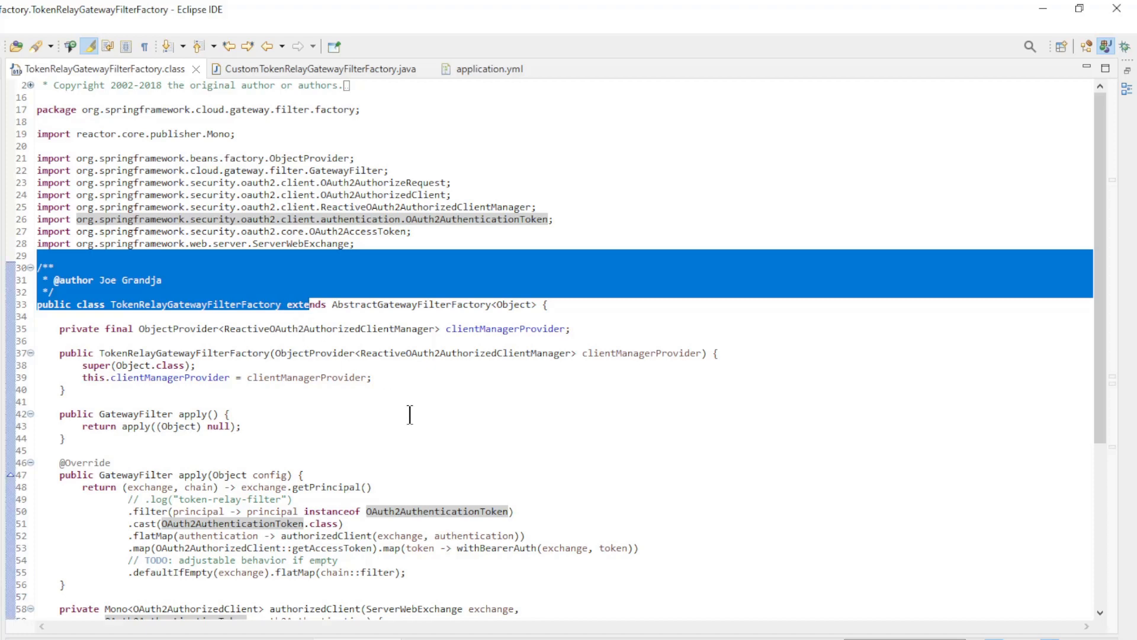
scroll(down, 3)
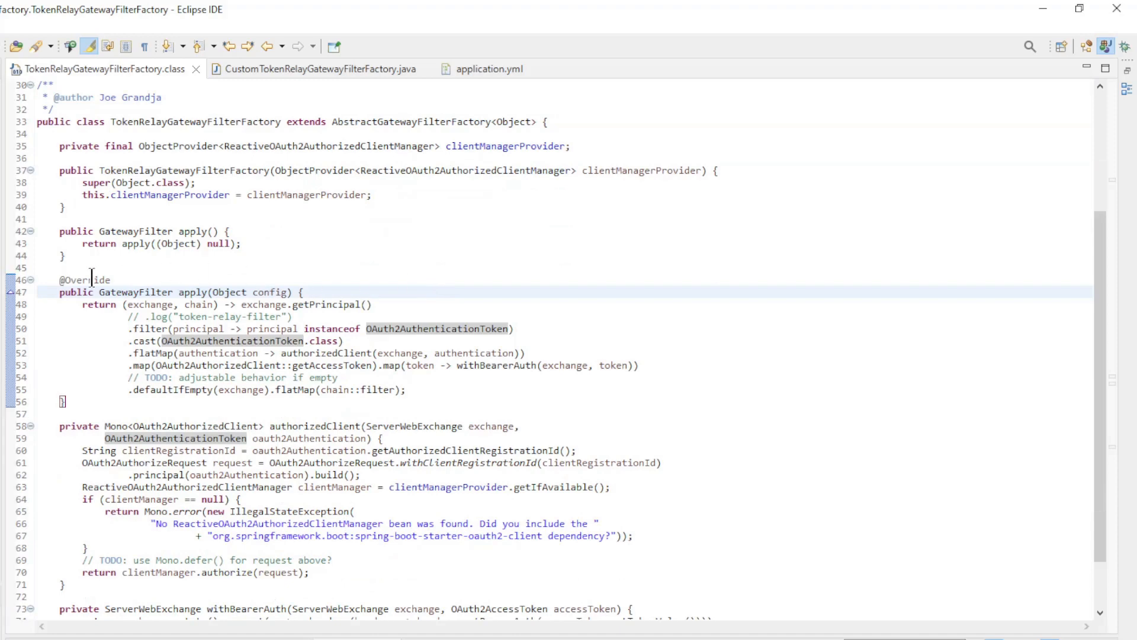
drag(86, 279, 390, 390)
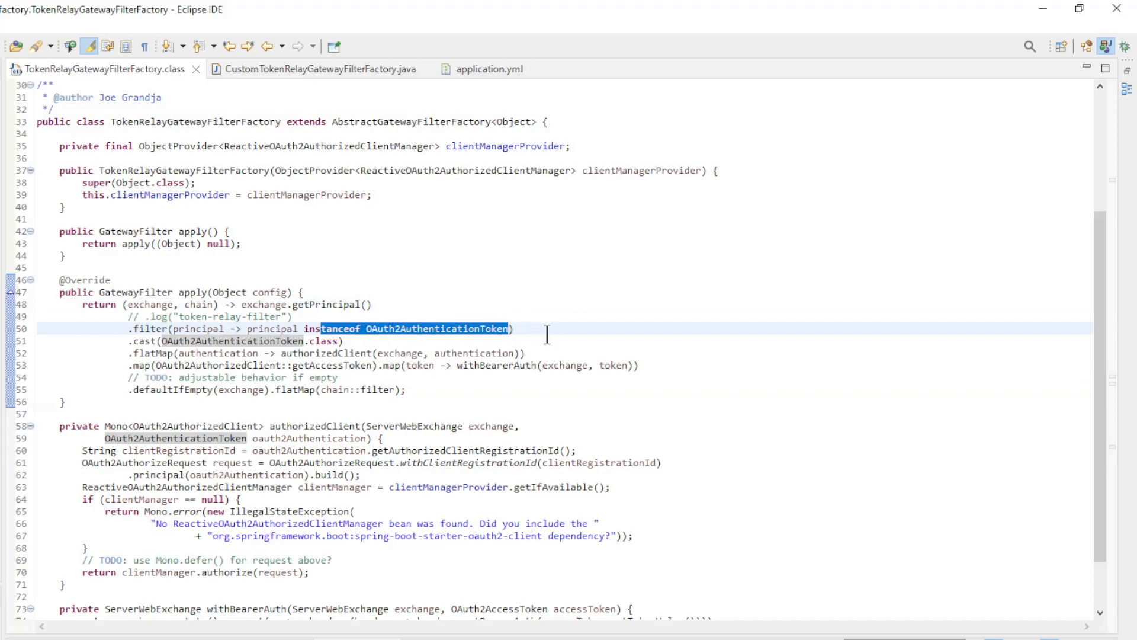
click(167, 341)
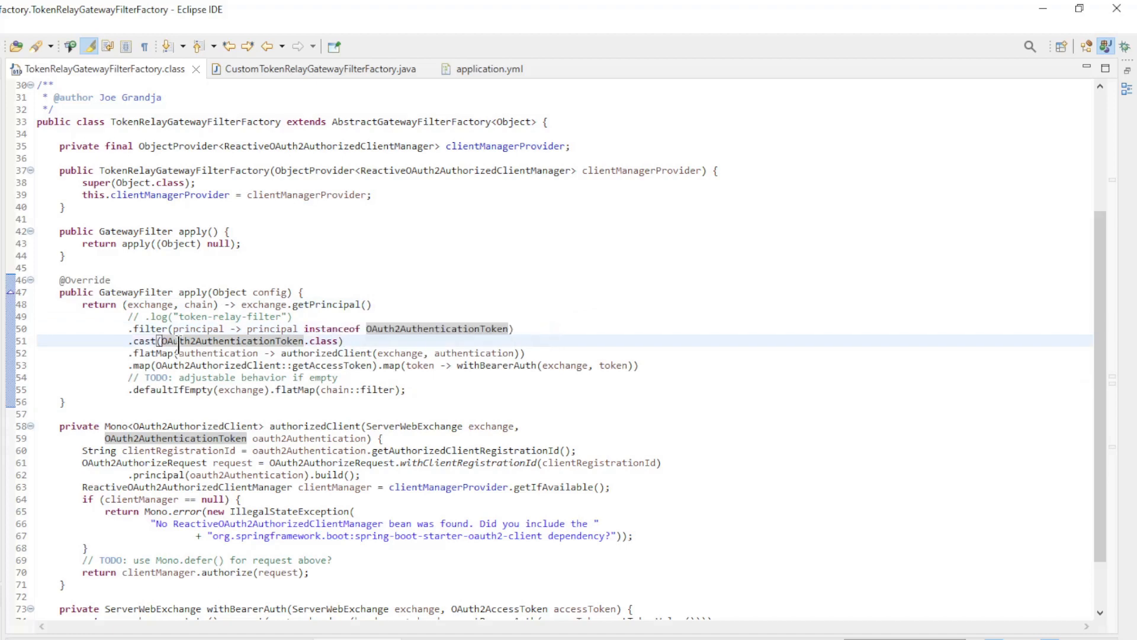
double_click(218, 341)
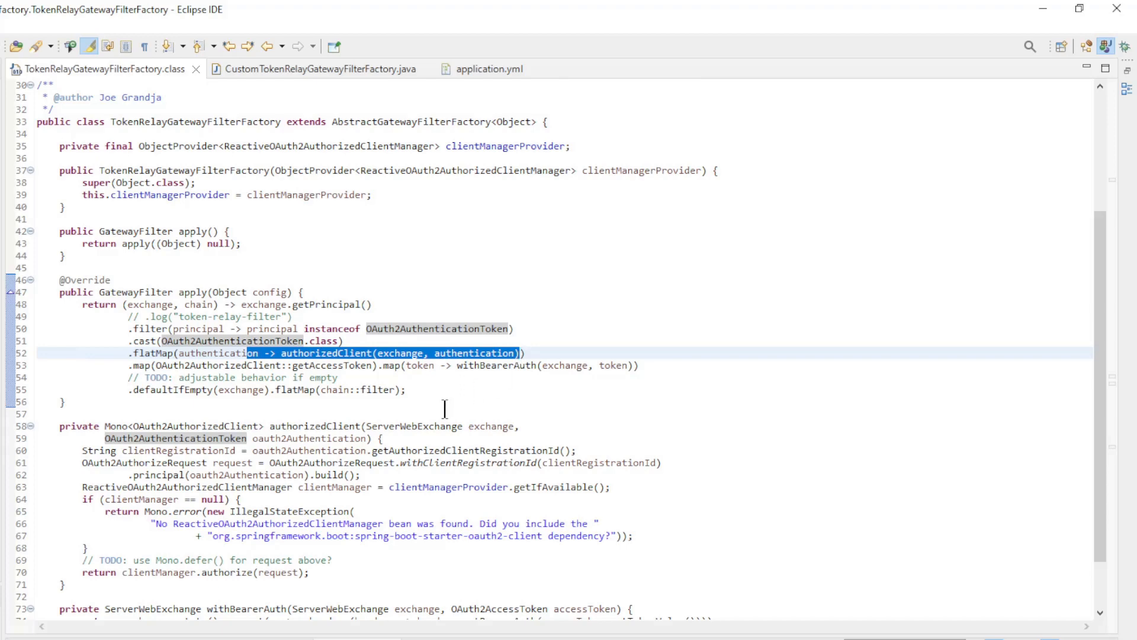
scroll(down, 3)
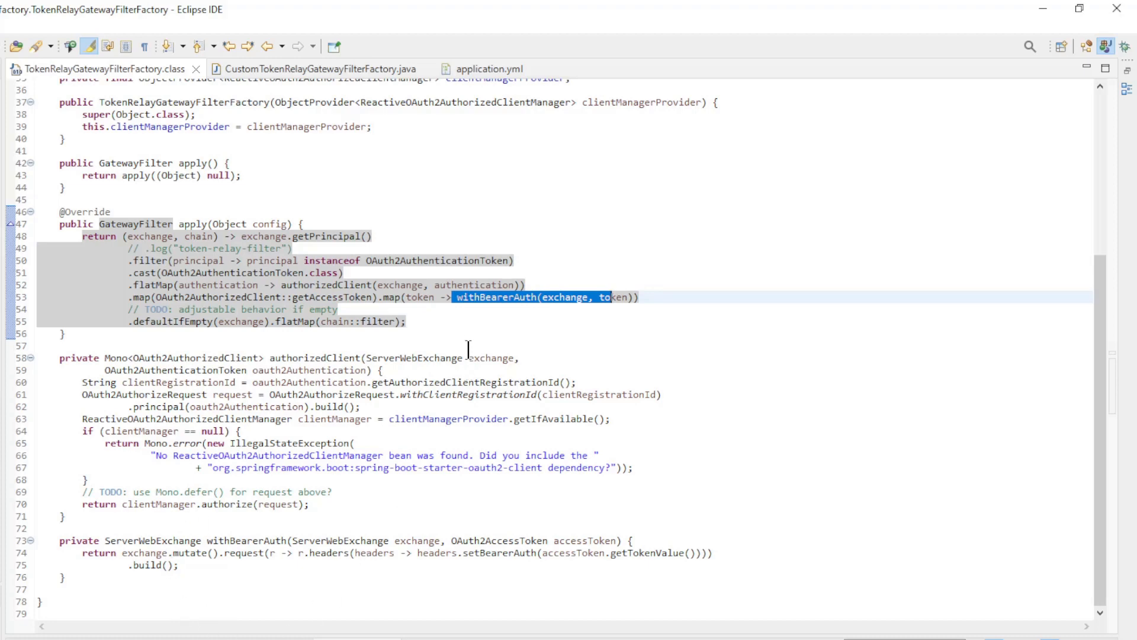
mouse_move(359, 417)
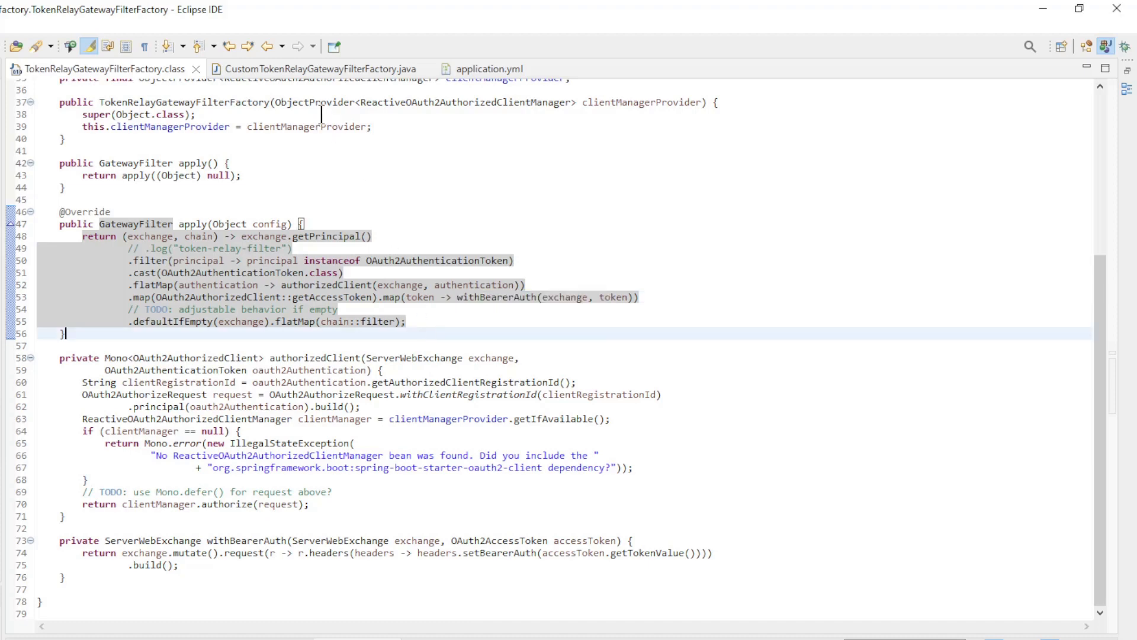
Step: Switch to the CustomTokenRelayGatewayFilterFactory.java source file
click(304, 69)
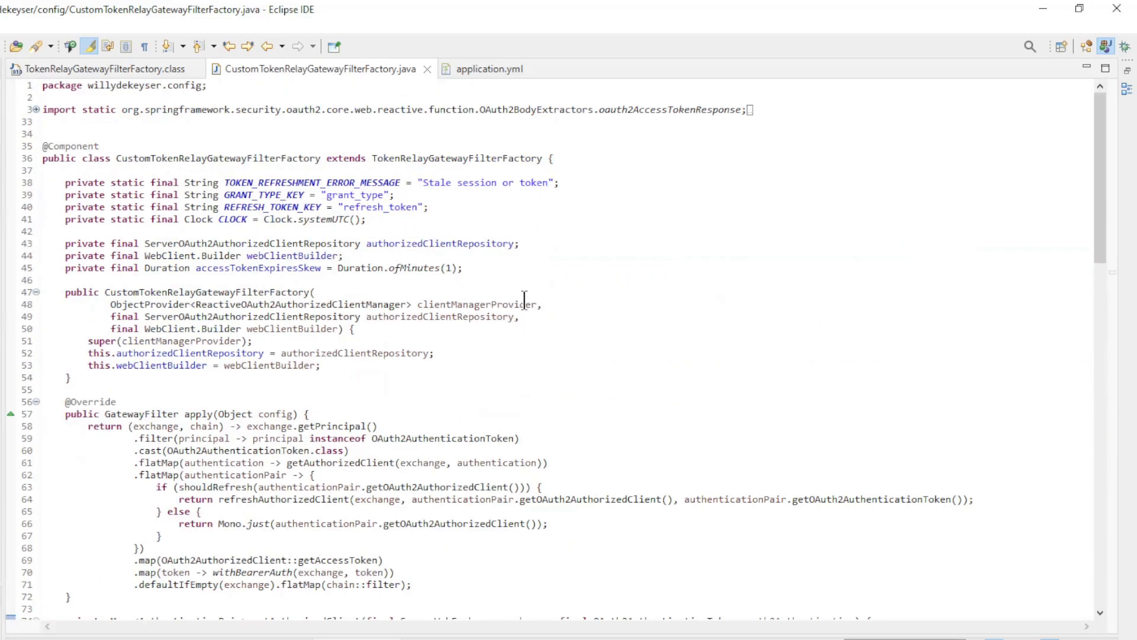
double_click(153, 157)
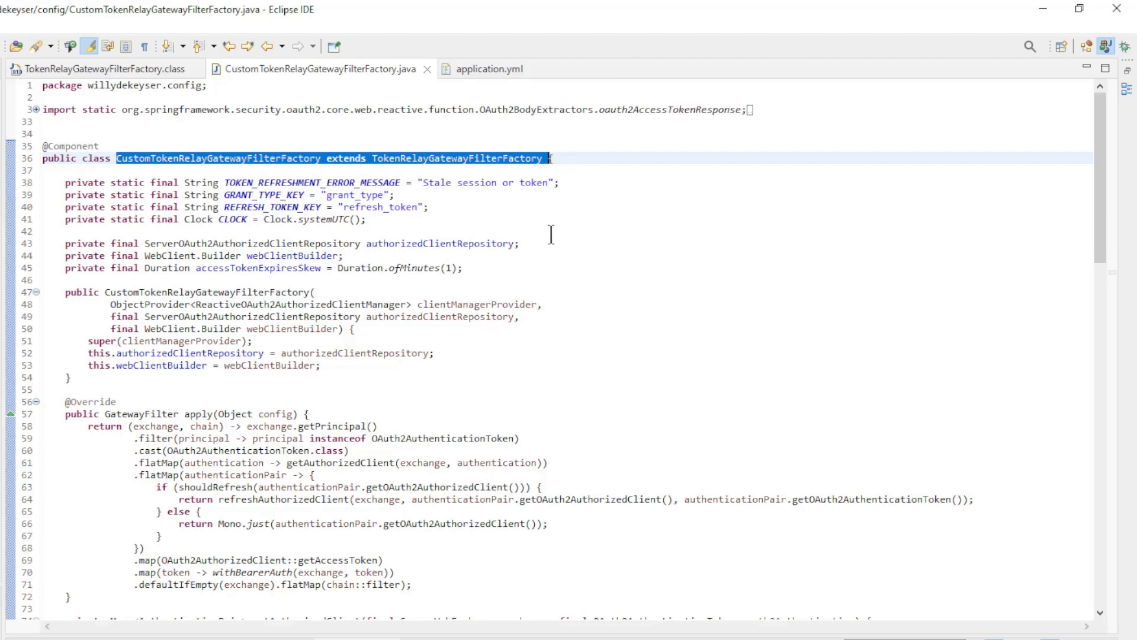
mouse_move(493, 215)
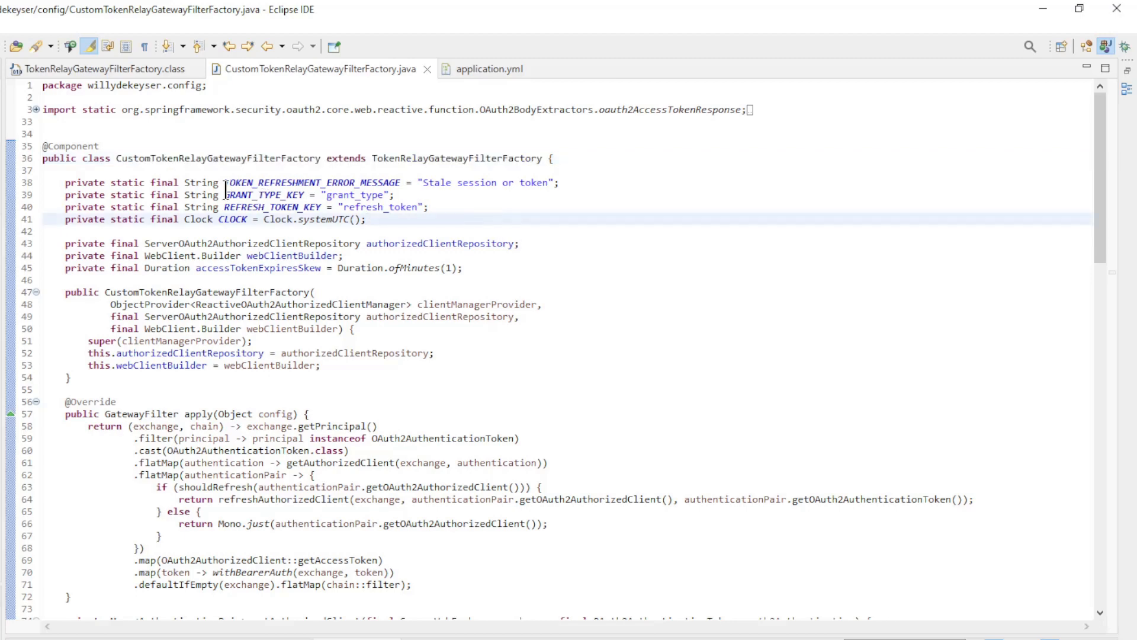
drag(218, 183, 366, 219)
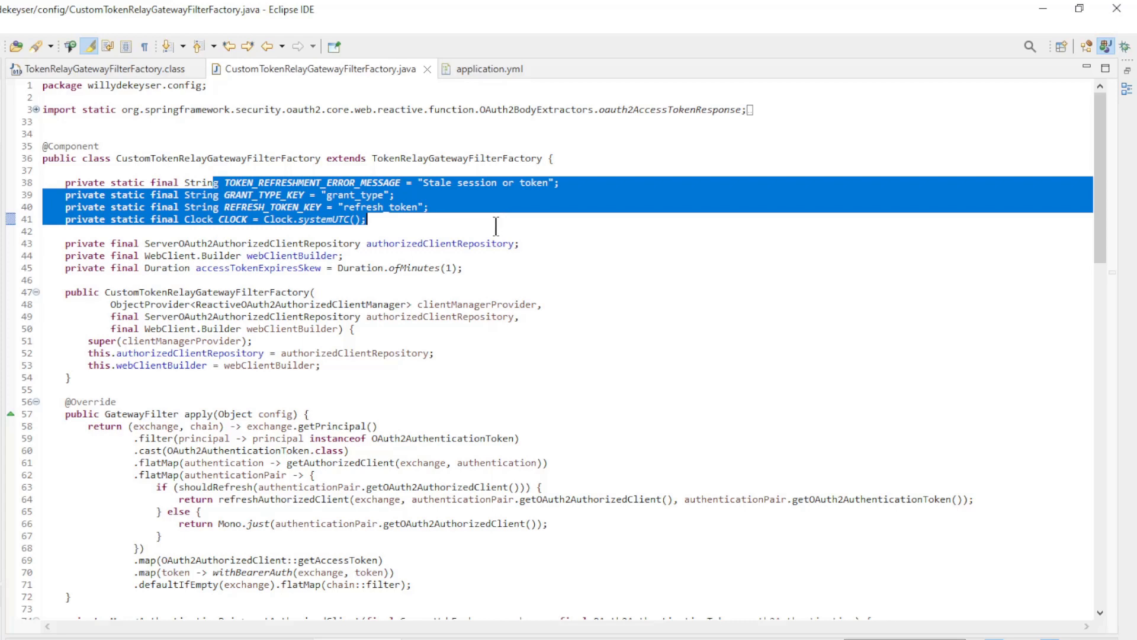
click(241, 243)
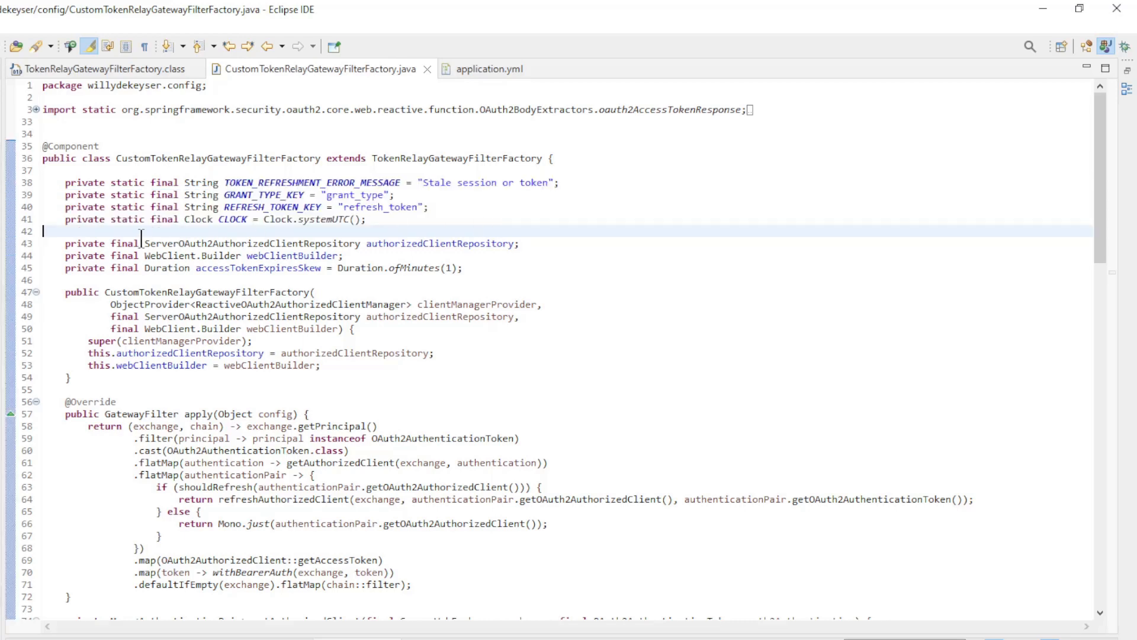
drag(144, 243, 346, 256)
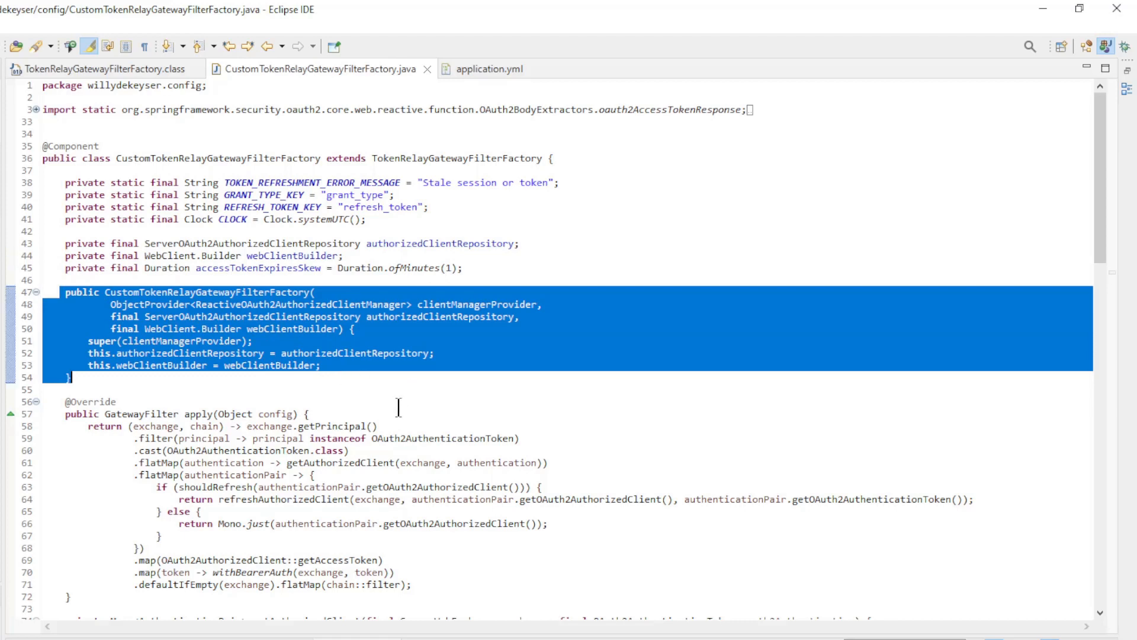
double_click(225, 268)
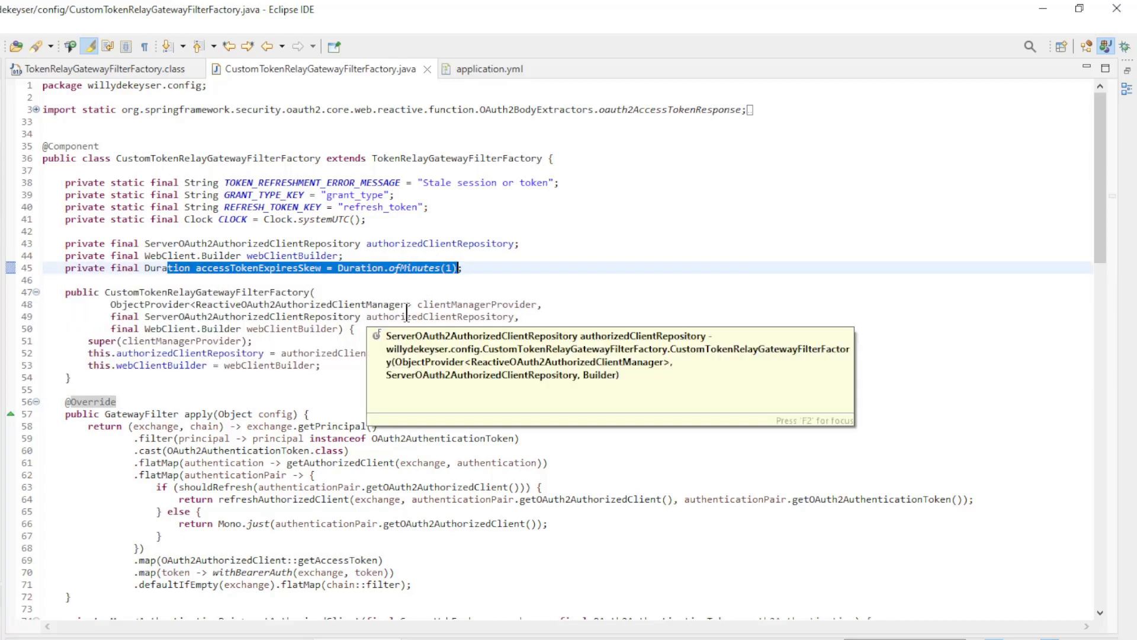
scroll(down, 3)
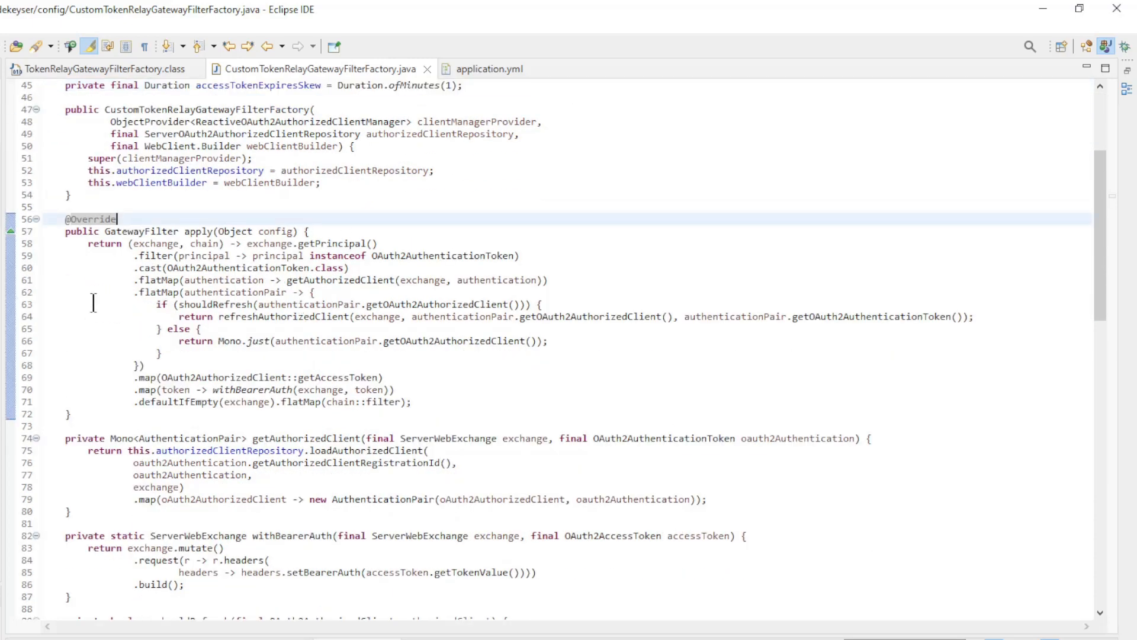
scroll(down, 3)
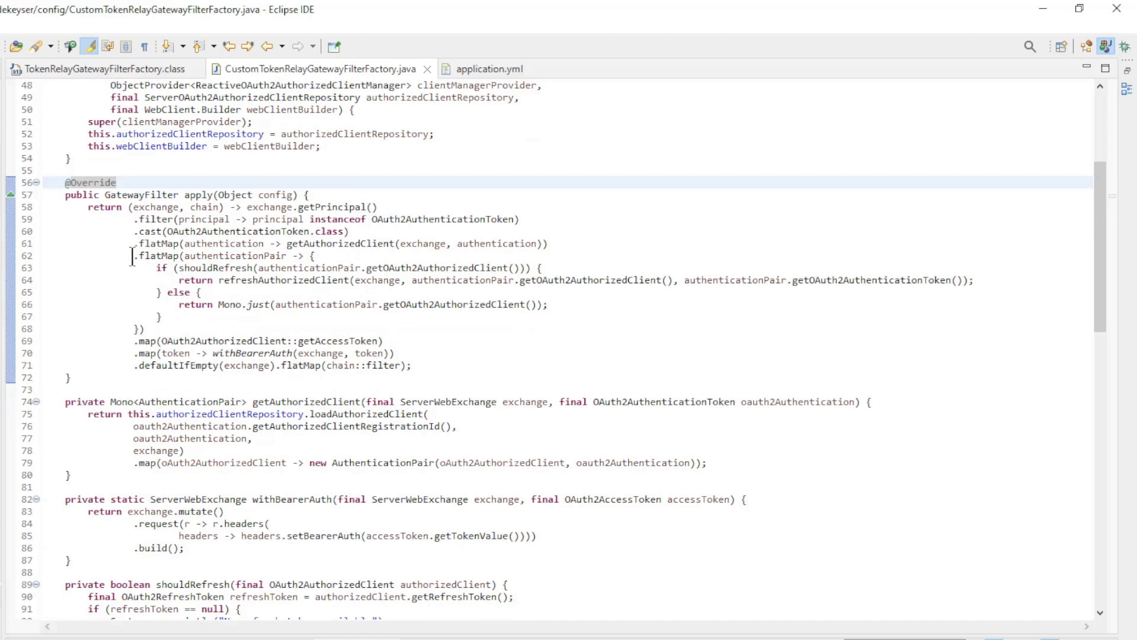
drag(134, 256, 211, 342)
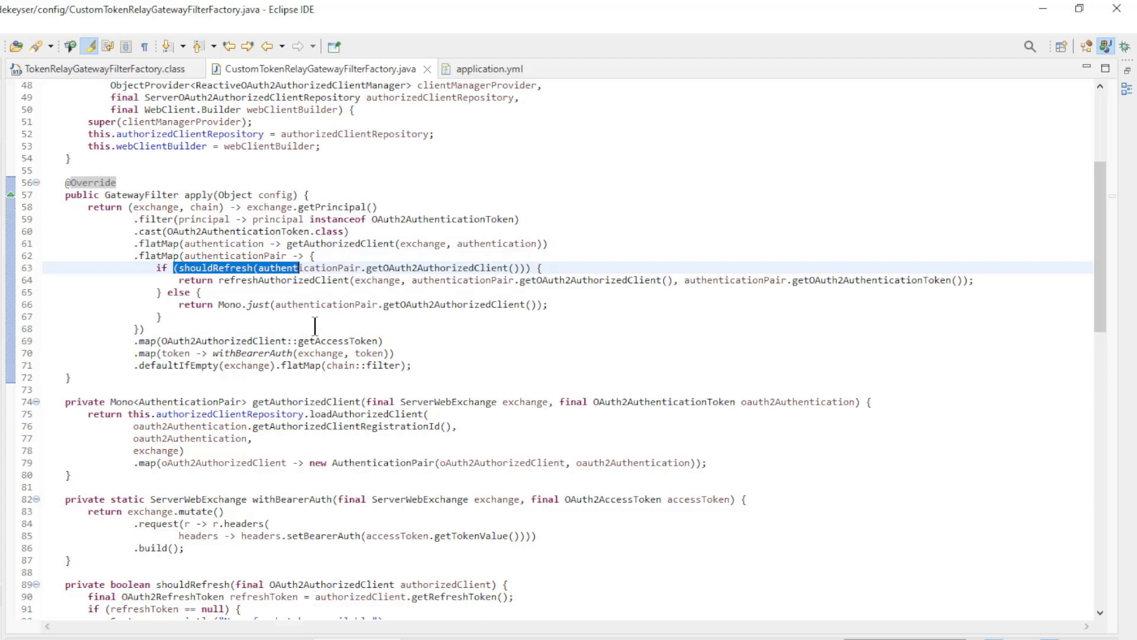
mouse_move(309, 304)
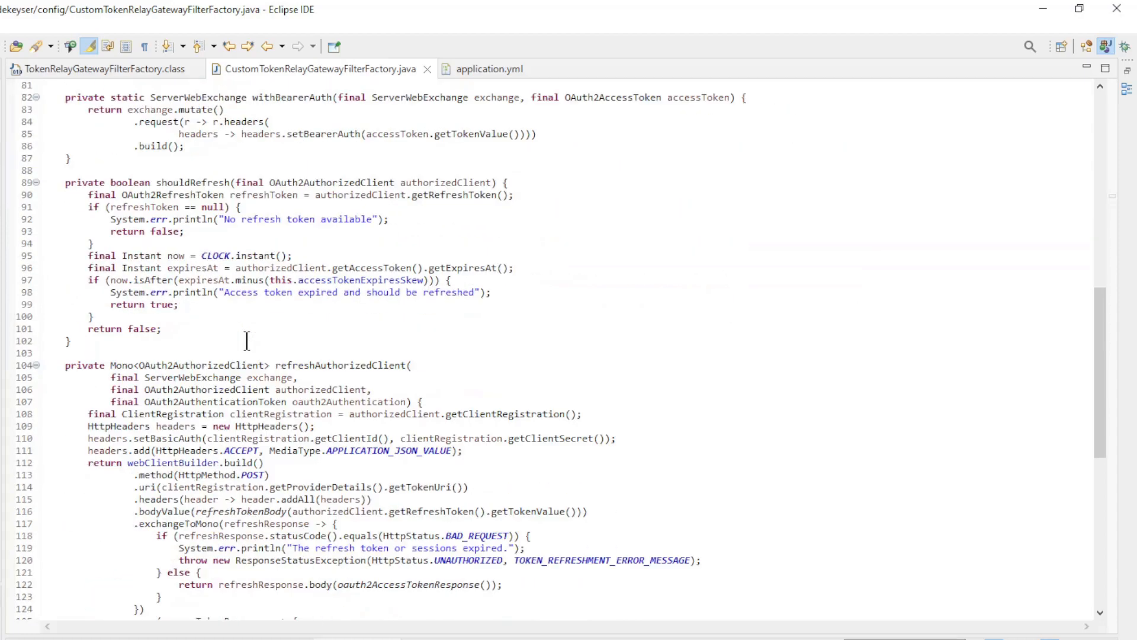
scroll(down, 3)
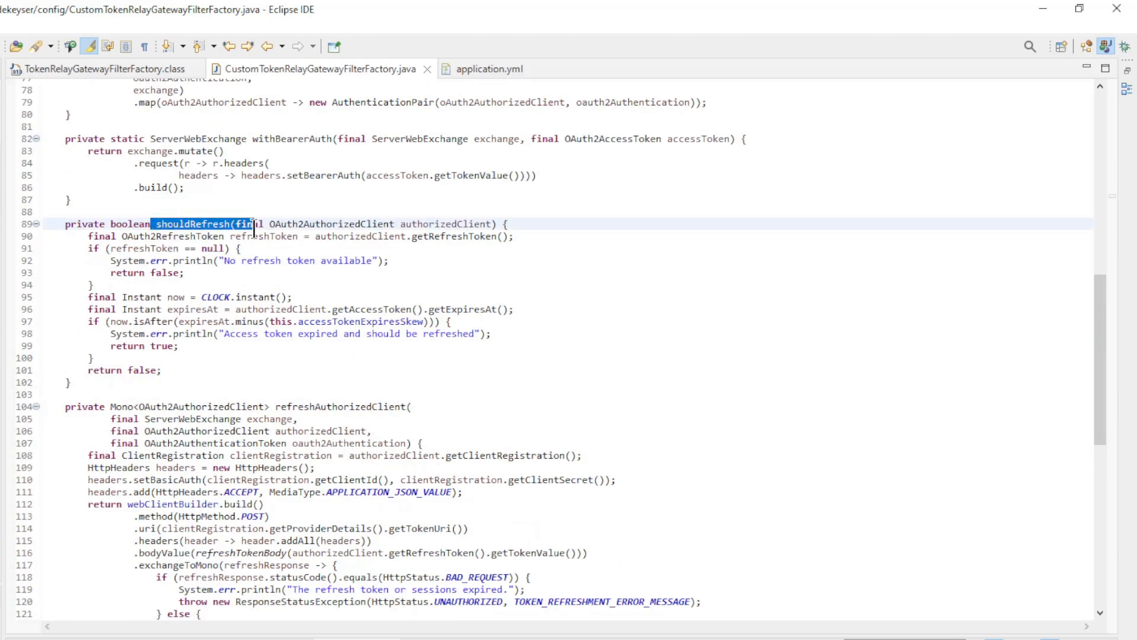
click(266, 280)
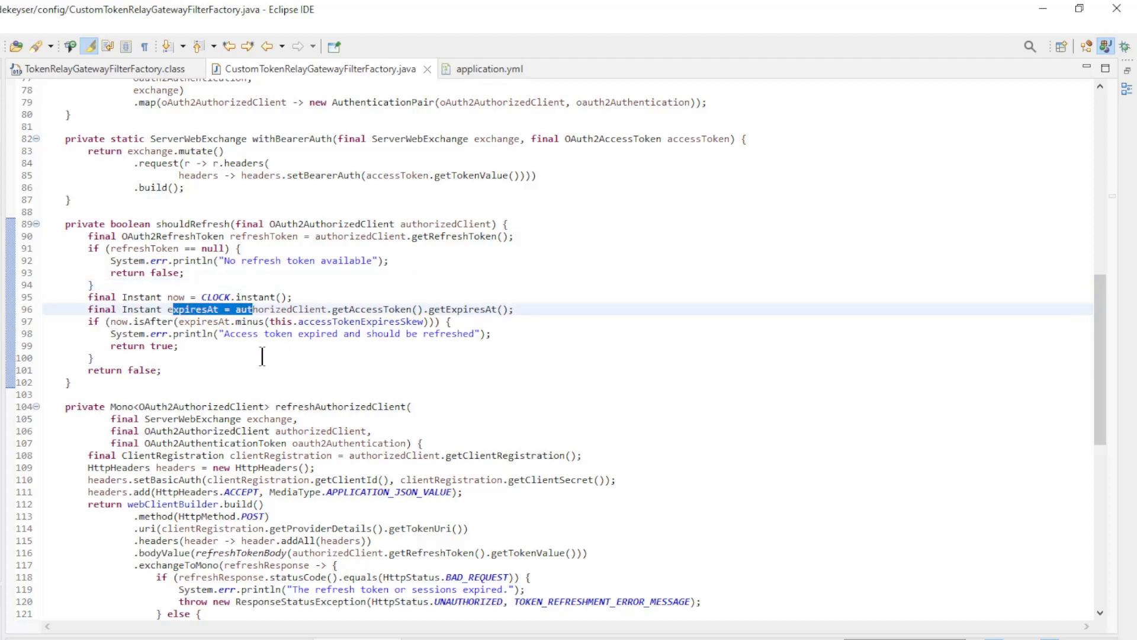
scroll(down, 3)
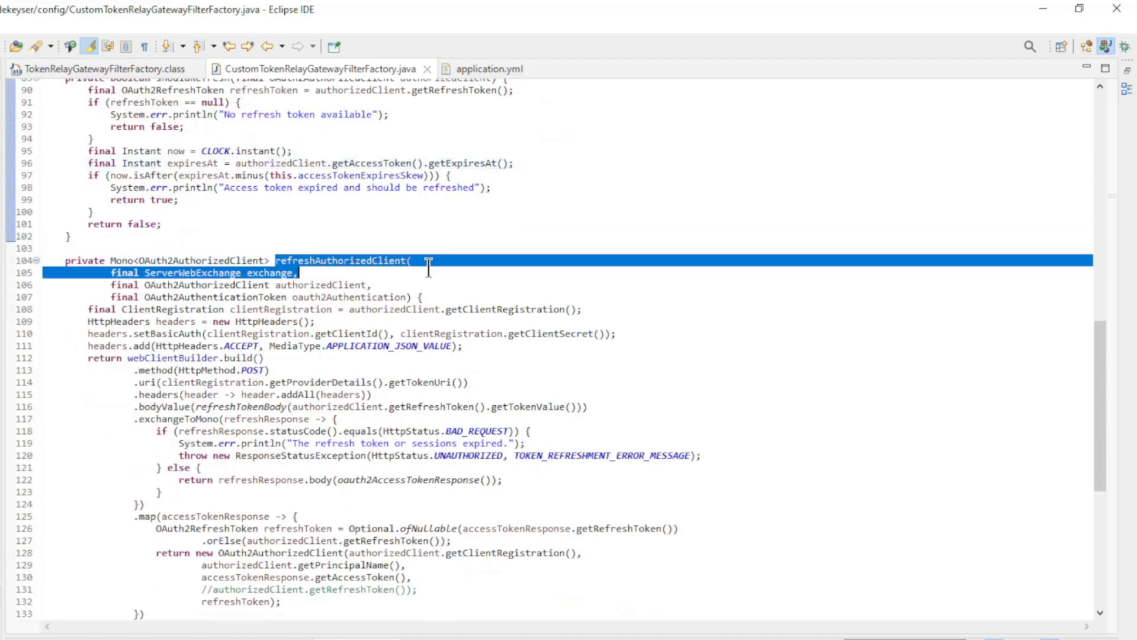
scroll(down, 3)
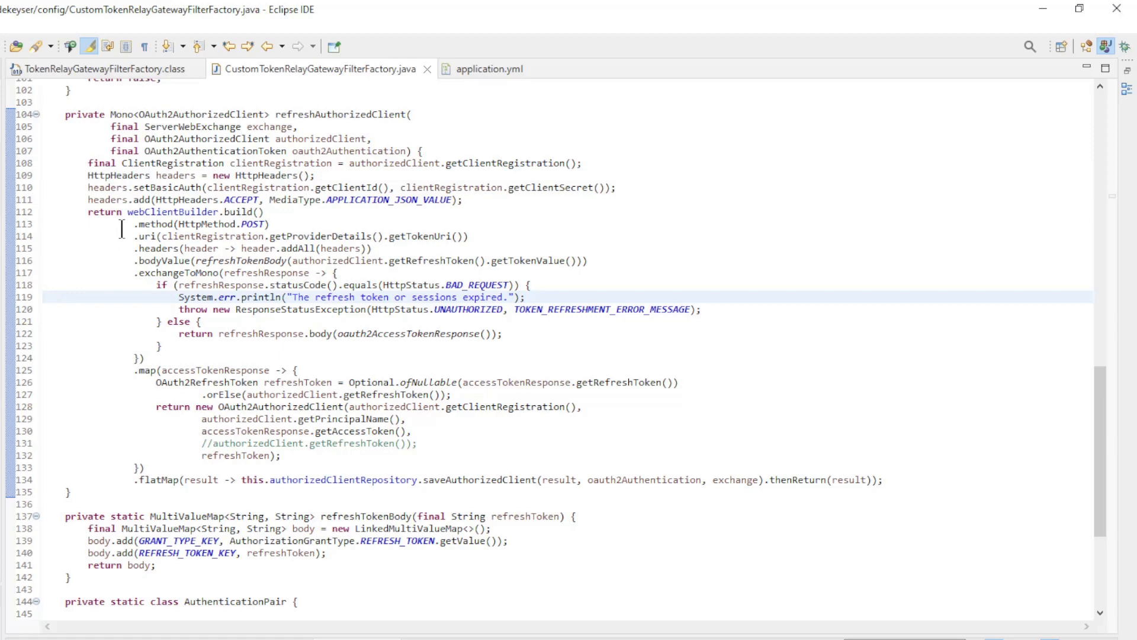
double_click(202, 224)
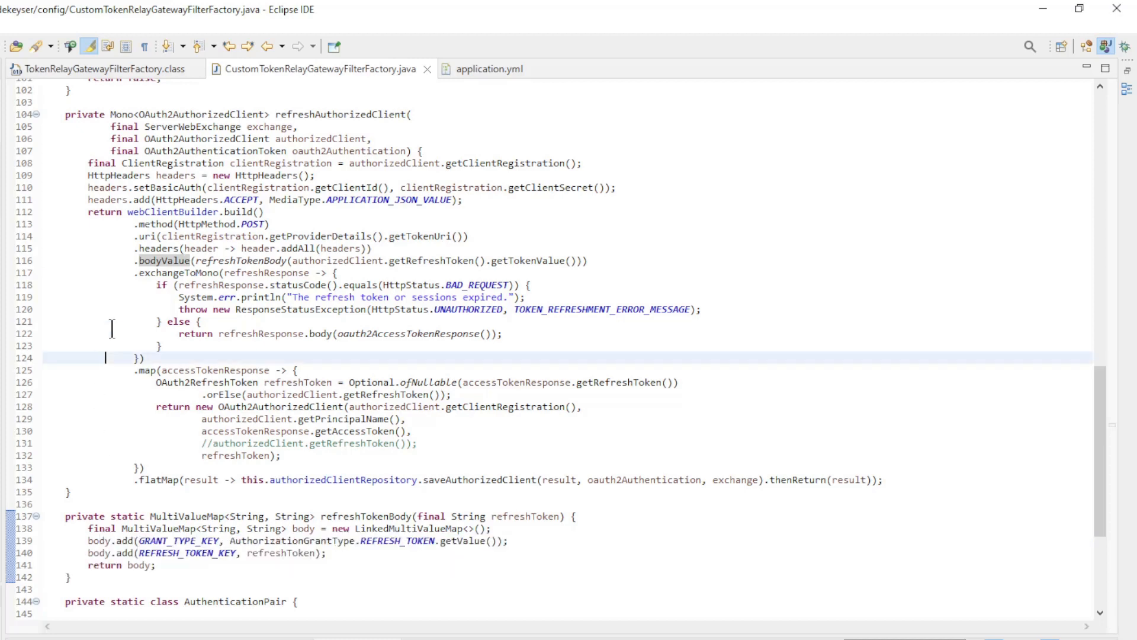
drag(134, 273, 164, 345)
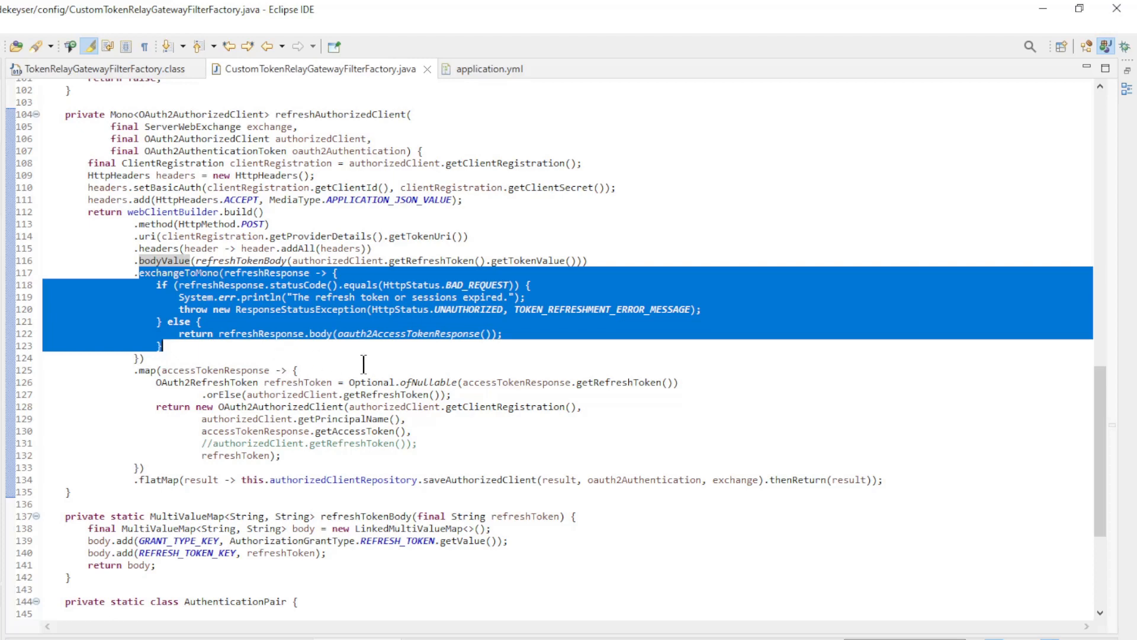
click(150, 358)
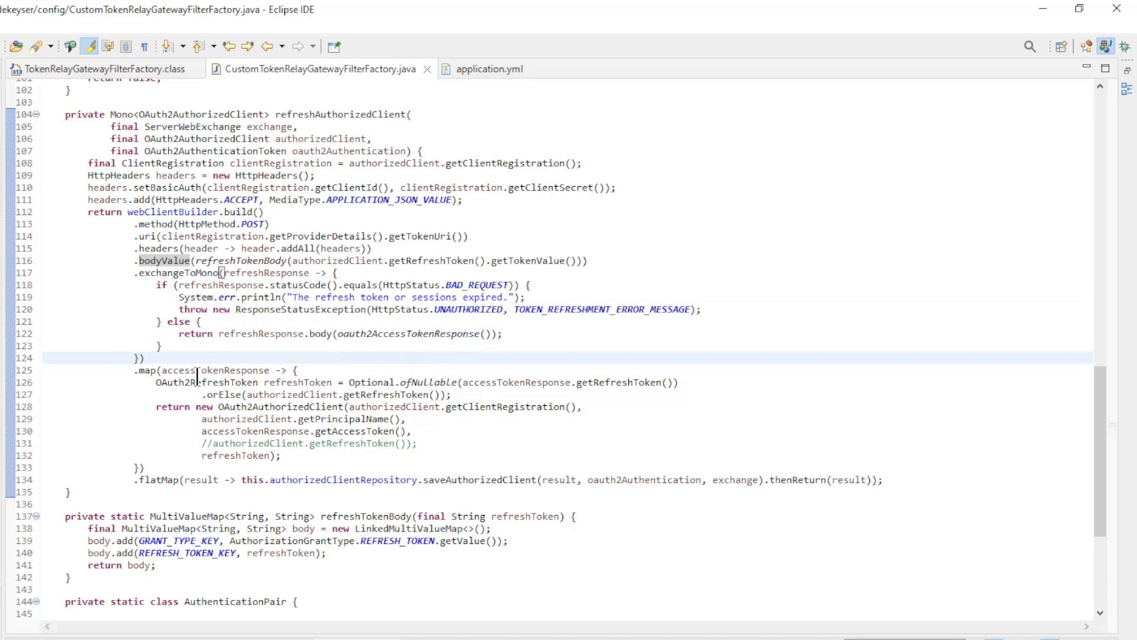
scroll(down, 3)
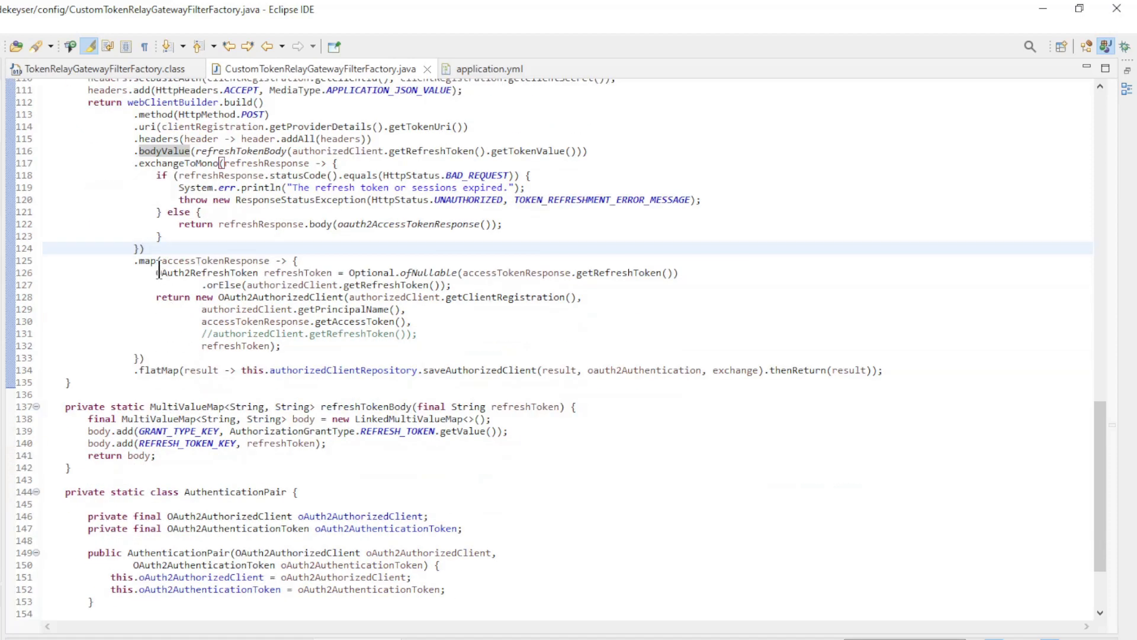
double_click(232, 261)
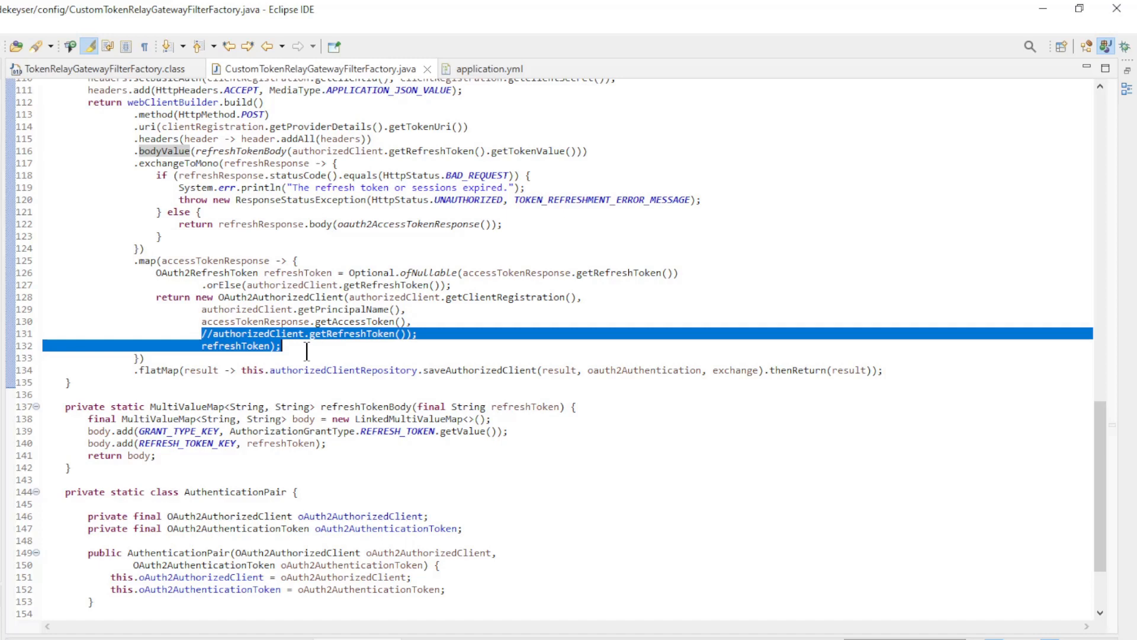
click(283, 346)
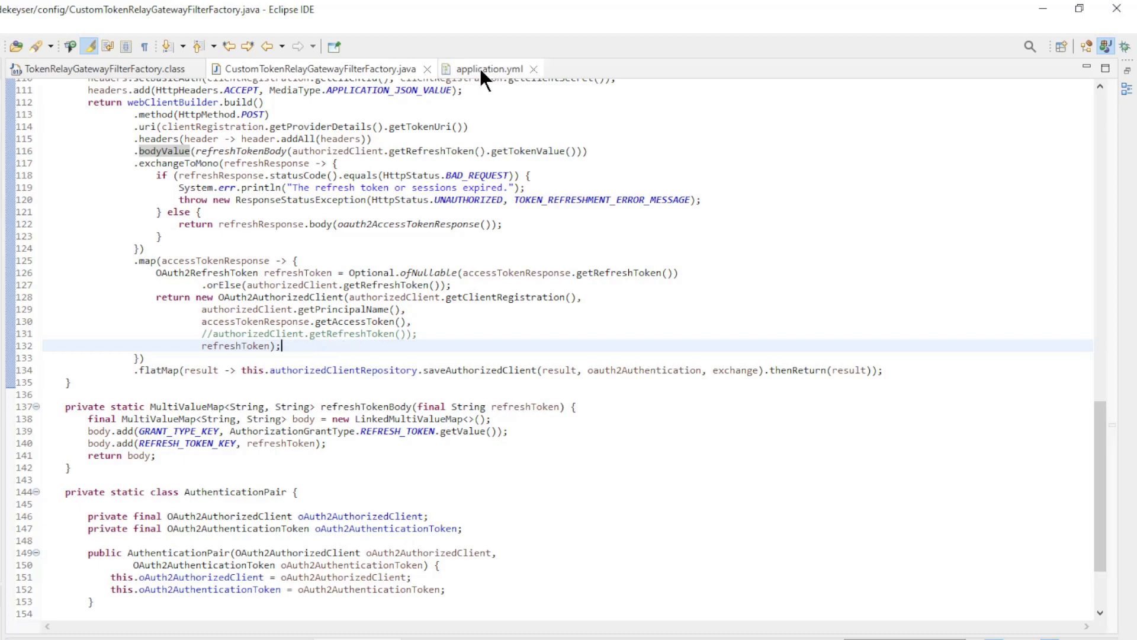
Step: Show application.yml with CustomTokenRelay listed under the gateway default-filters
click(488, 69)
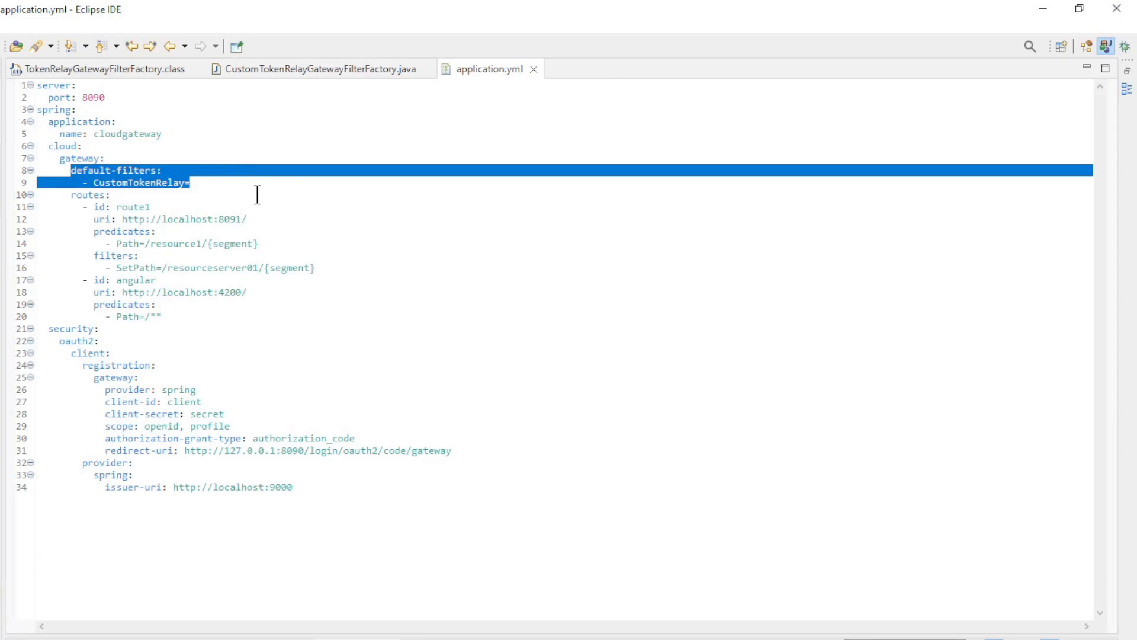
mouse_move(260, 157)
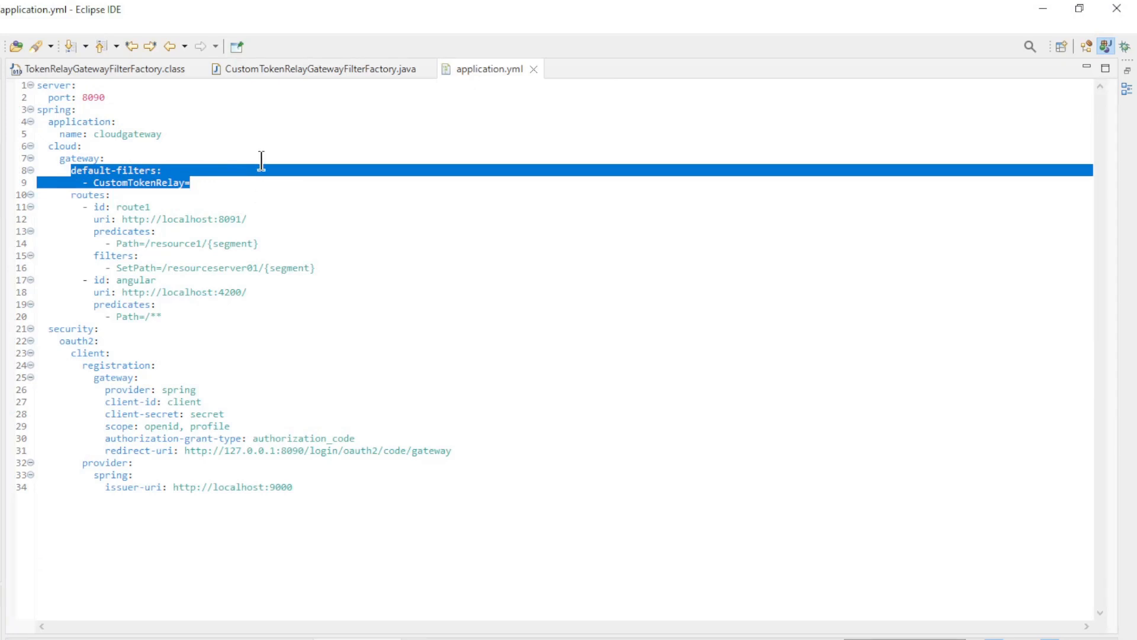